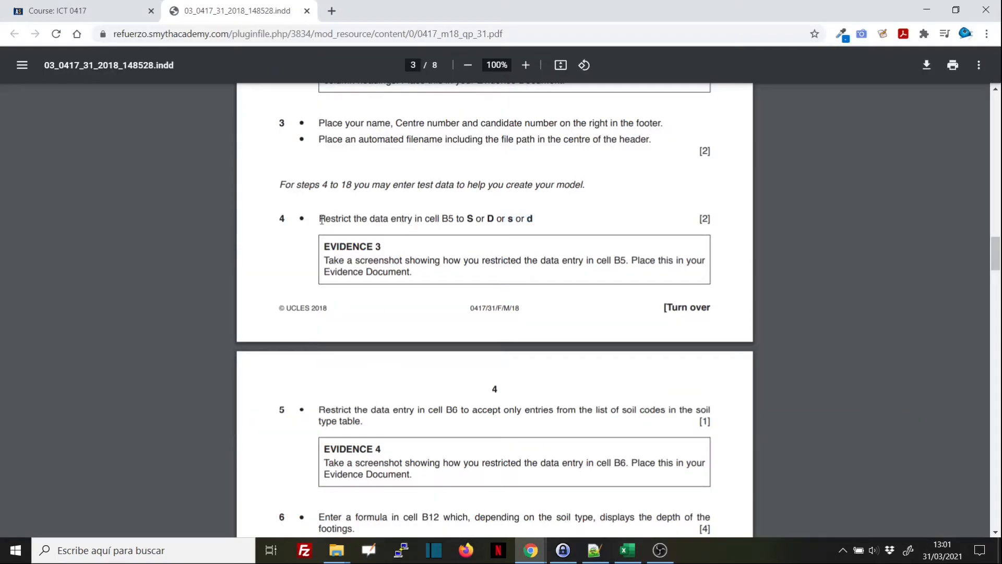
Switch to the Bobby's Bricks cost calculator workbook, with B5 beside the S or D prompt.
left_click_drag(319, 218, 533, 218)
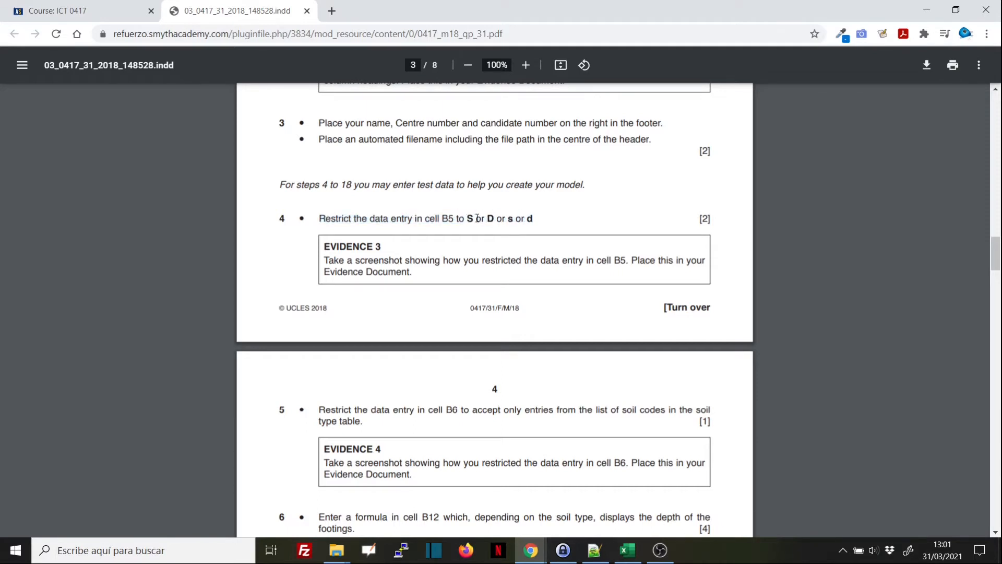
double_click(467, 218)
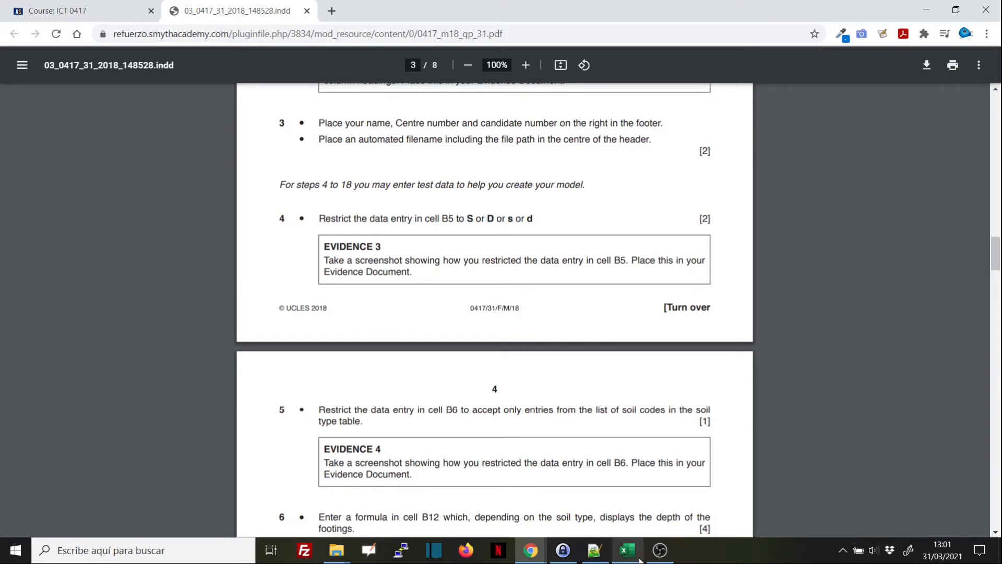
left_click(626, 550)
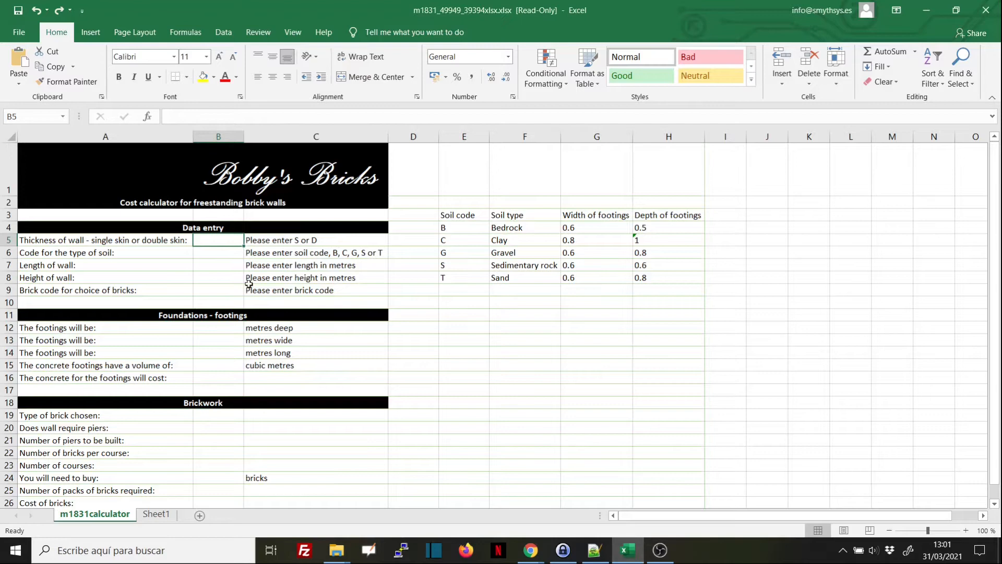
mouse_move(201, 239)
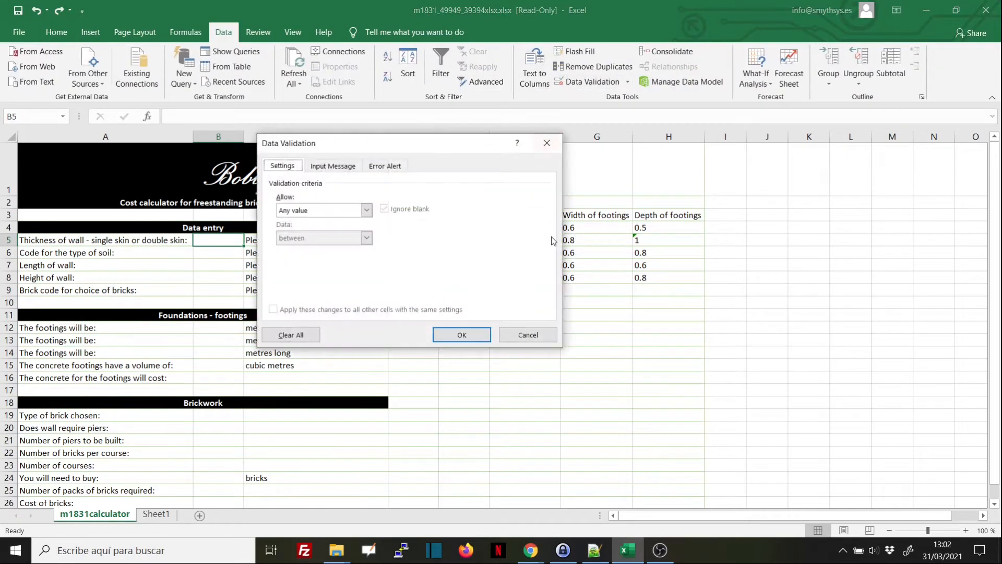
mouse_move(427, 251)
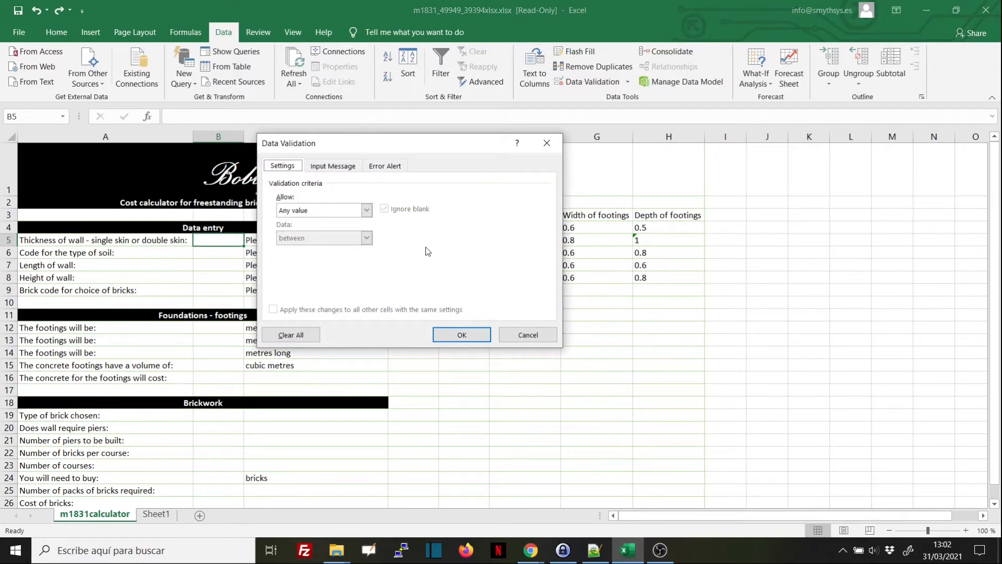
Set B5's validation to allow a List, keeping the in-cell dropdown enabled.
left_click(365, 210)
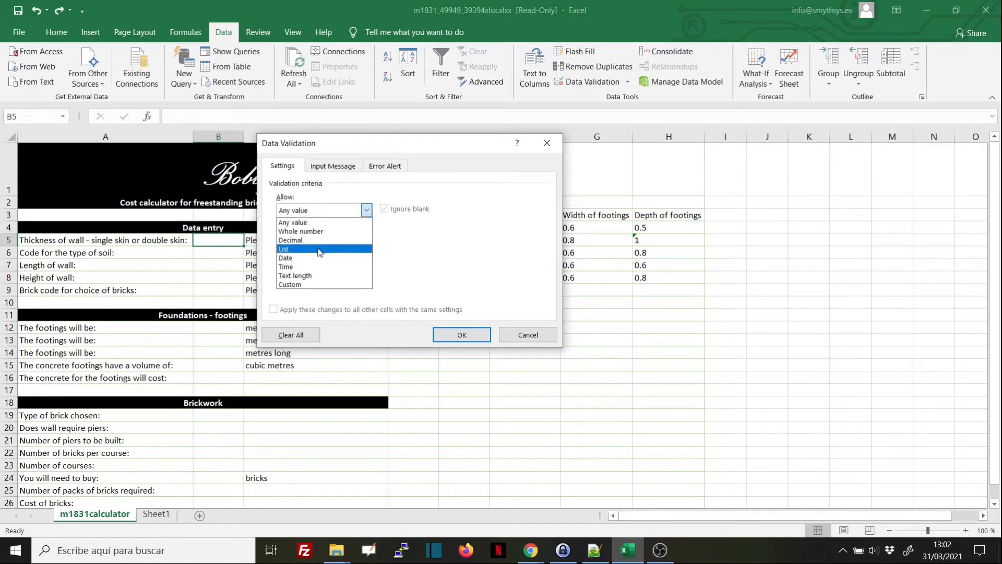
mouse_move(319, 284)
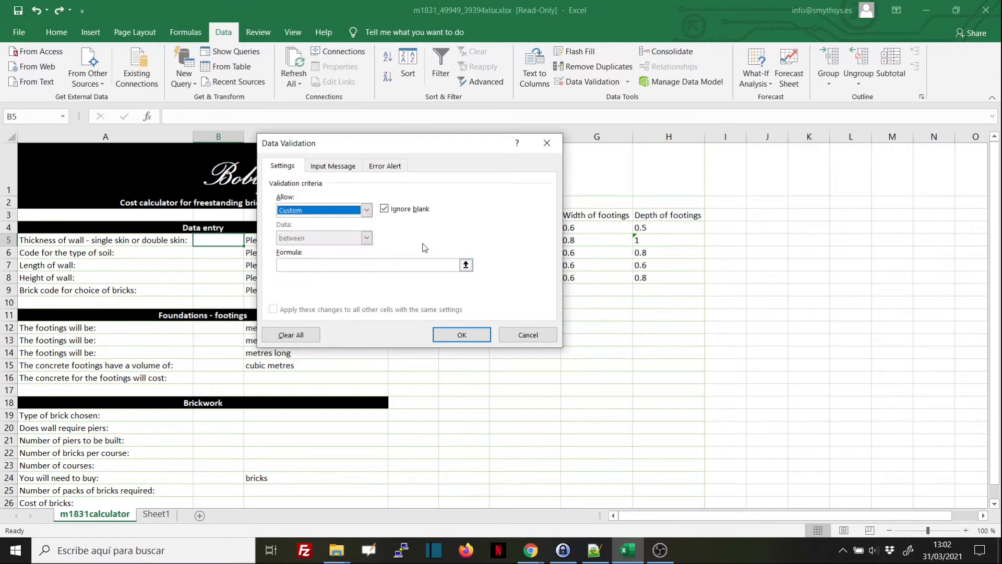
left_click(366, 210)
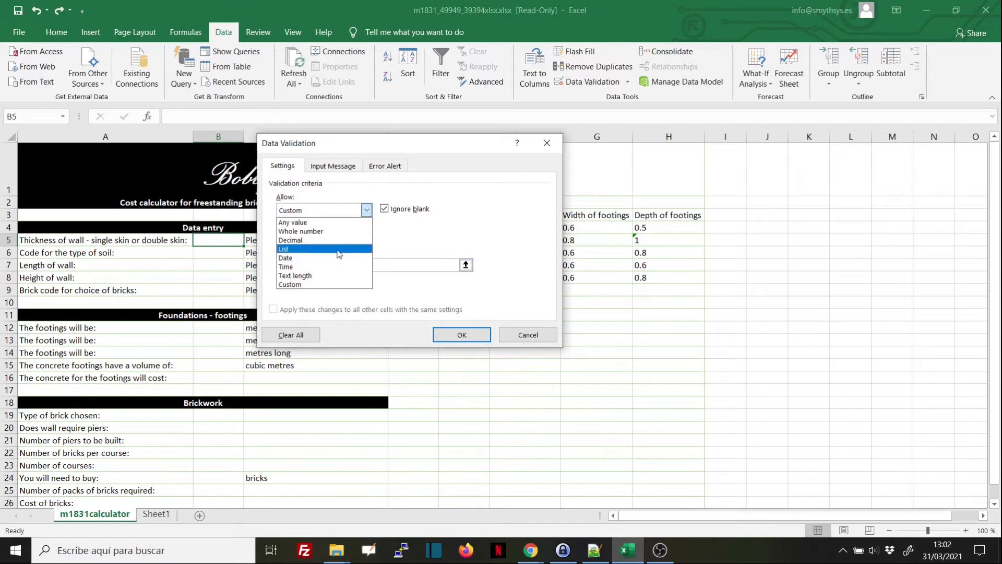
left_click(284, 248)
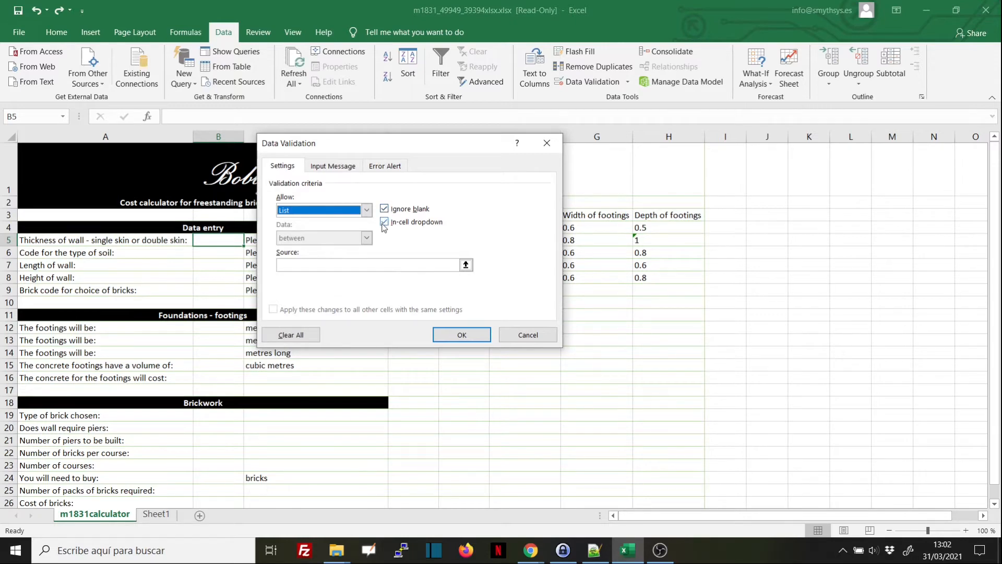
mouse_move(402, 227)
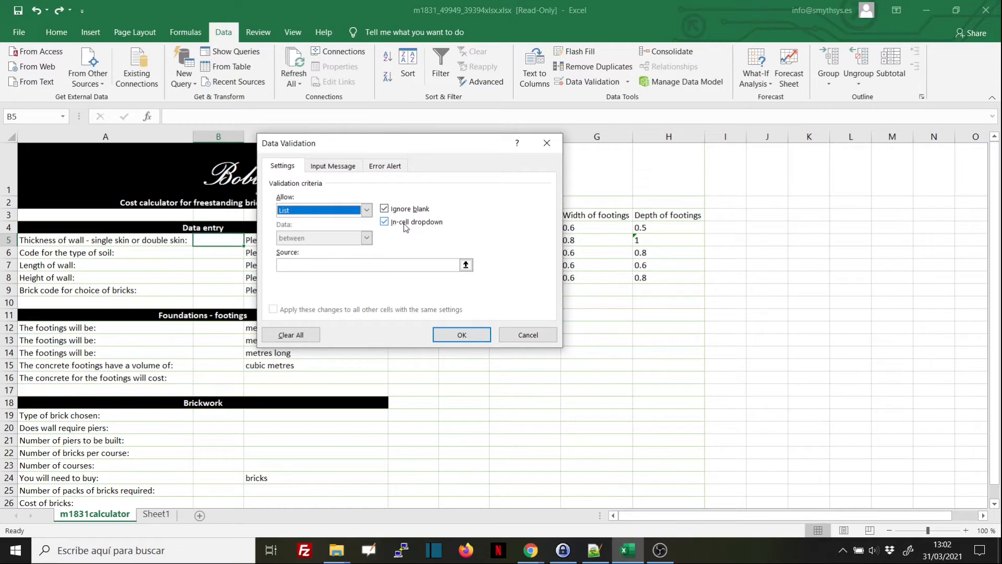
mouse_move(422, 230)
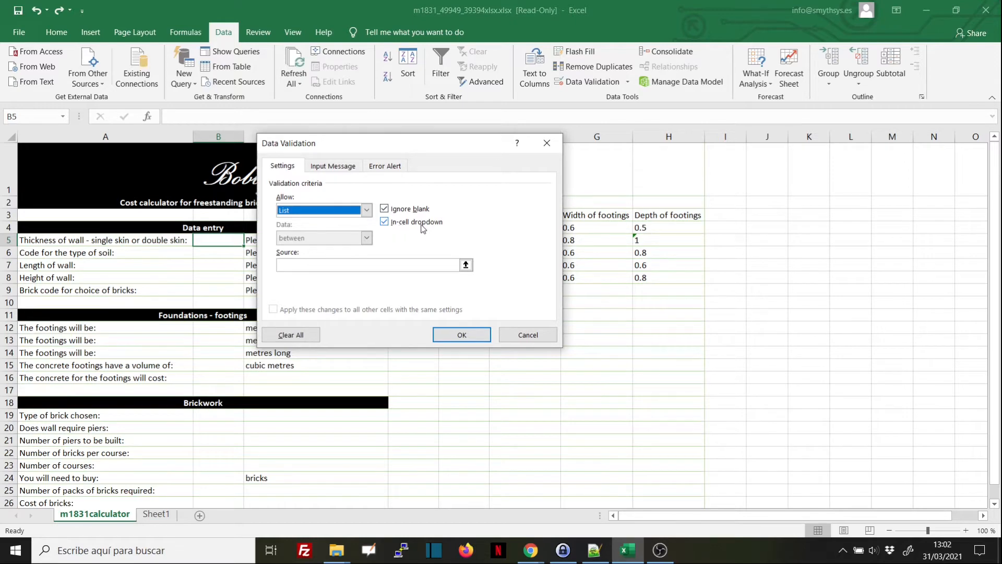
left_click(384, 221)
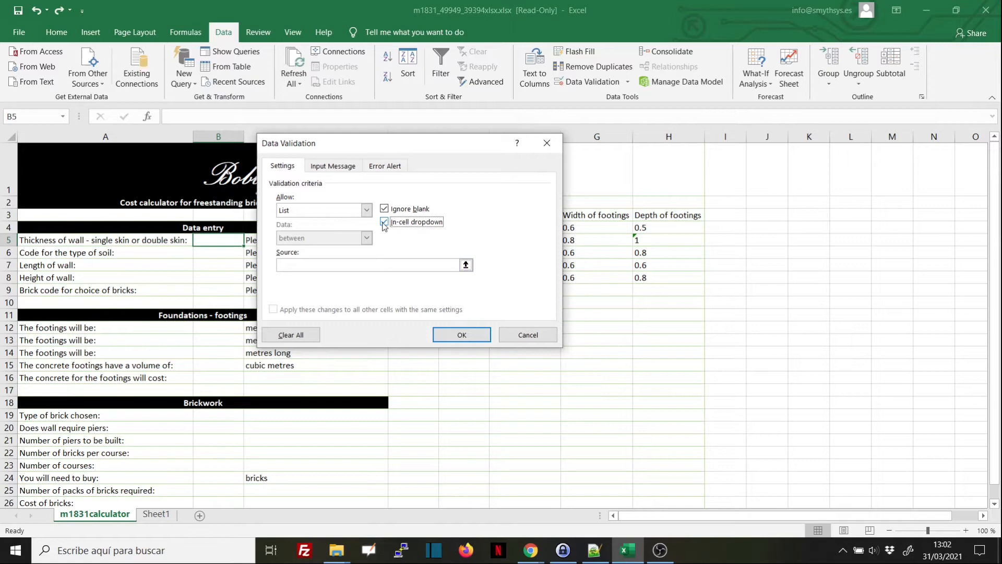
left_click(384, 221)
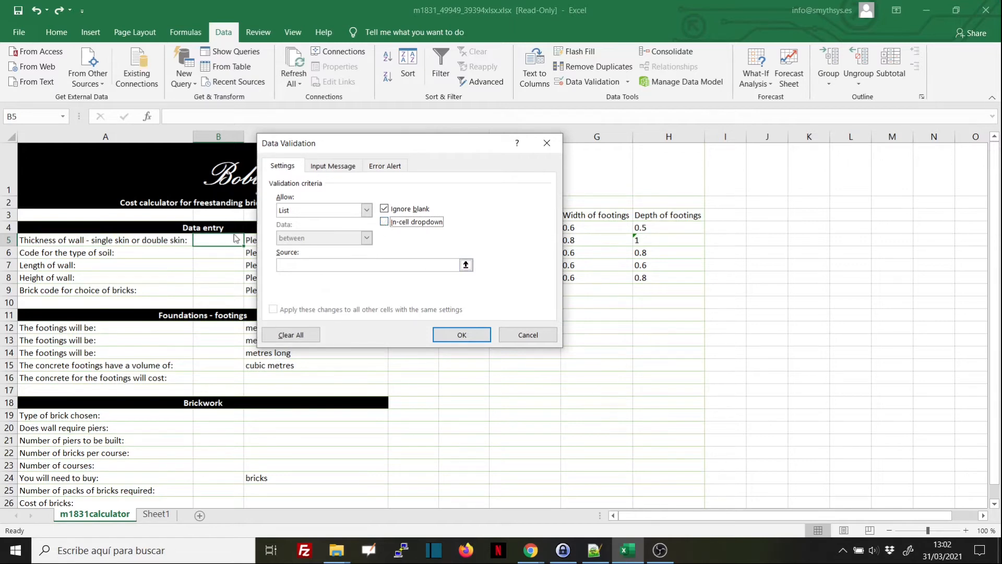
left_click(384, 221)
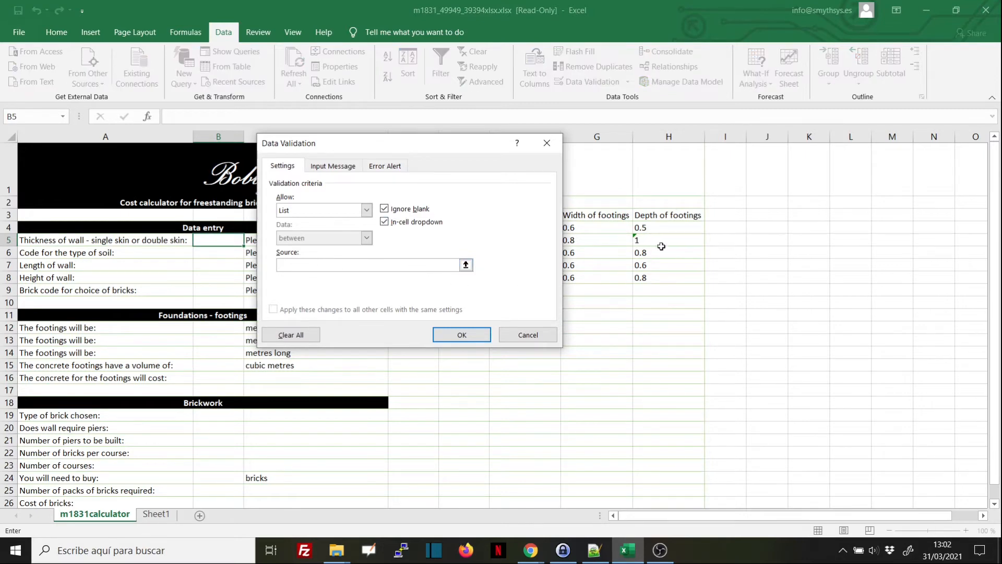
mouse_move(663, 225)
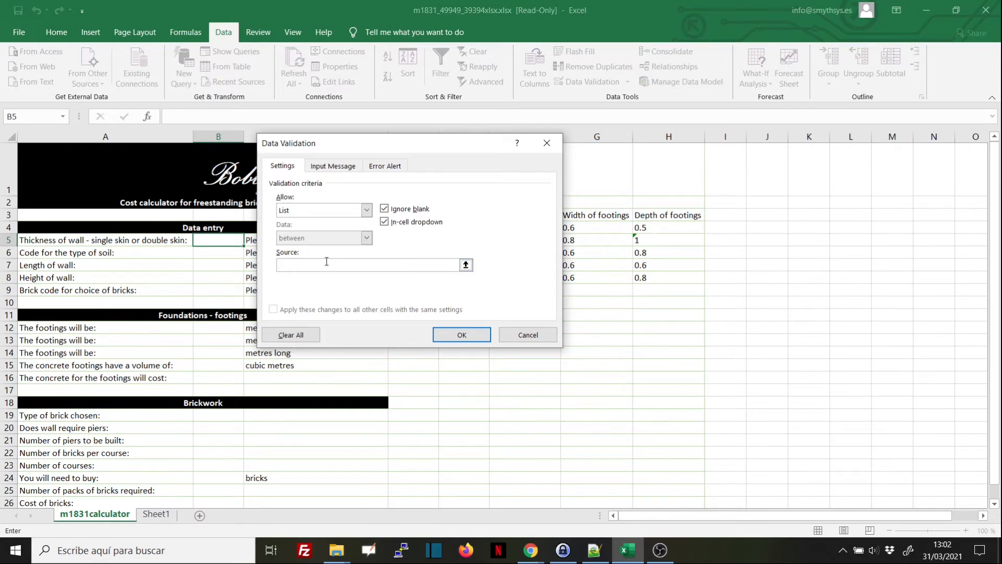
Enter S;D;s;d as the source of B5's list validation.
type("s")
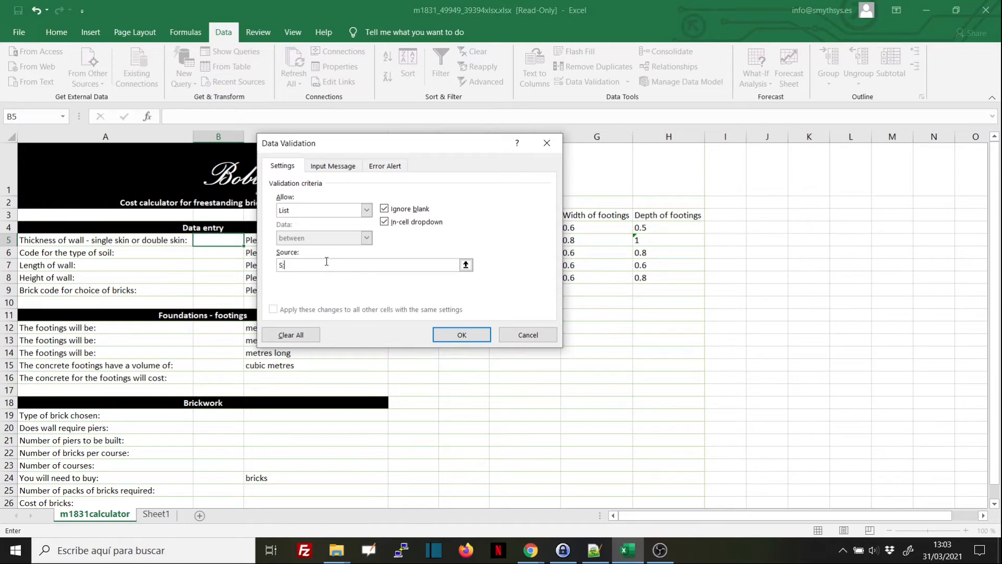
type(";")
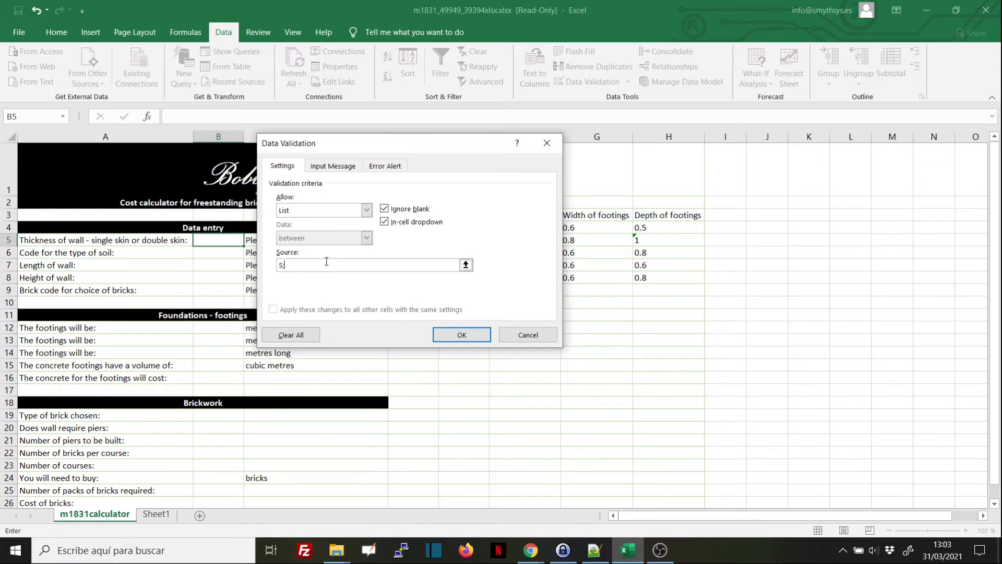
type(";D;s;d")
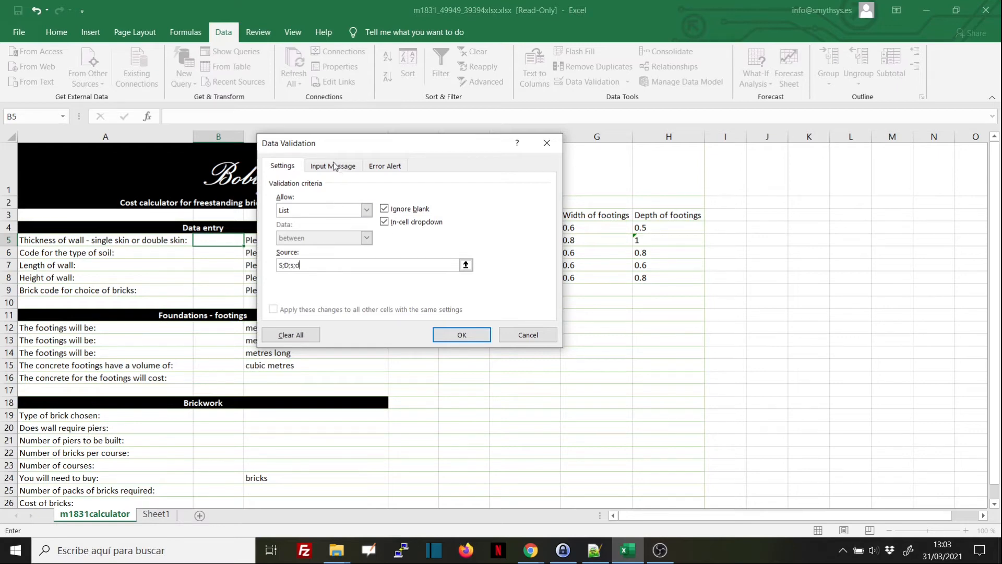
left_click(332, 165)
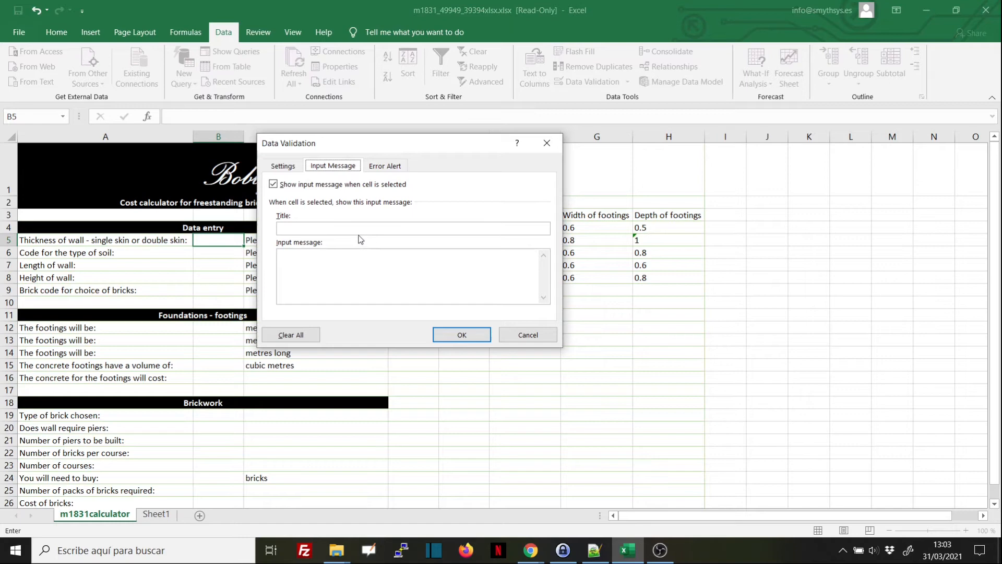
Title the input message 'Restricted values' with text 'Only certain values are allowed'.
type("Restricted values")
type("Only")
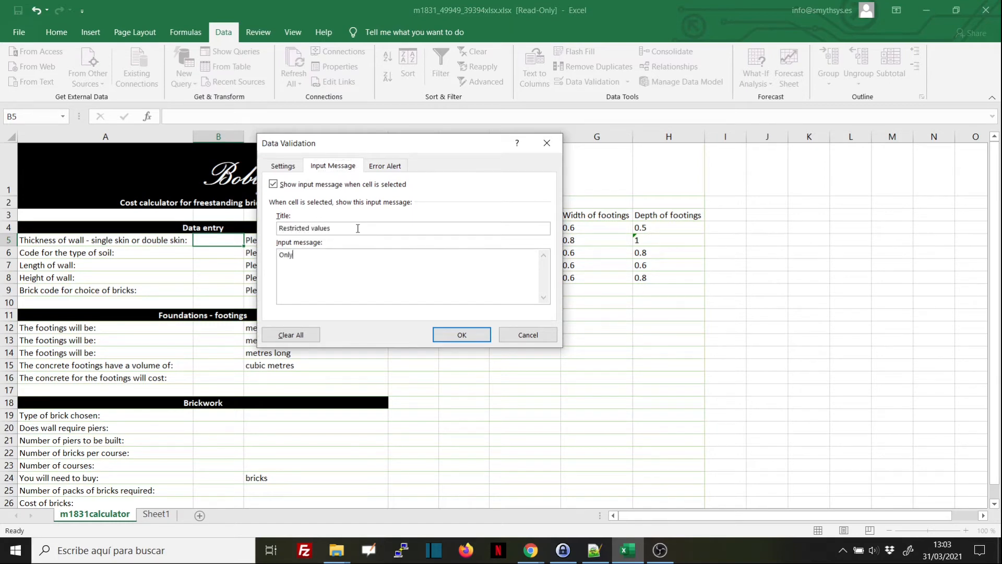
type("cerat")
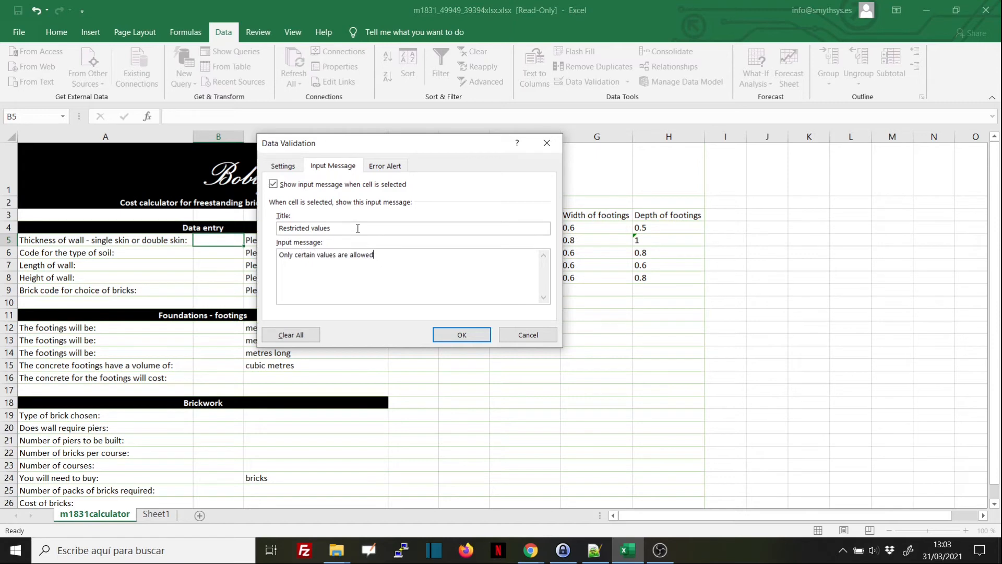
Title the Stop-style error alert 'Error message'.
left_click(384, 165)
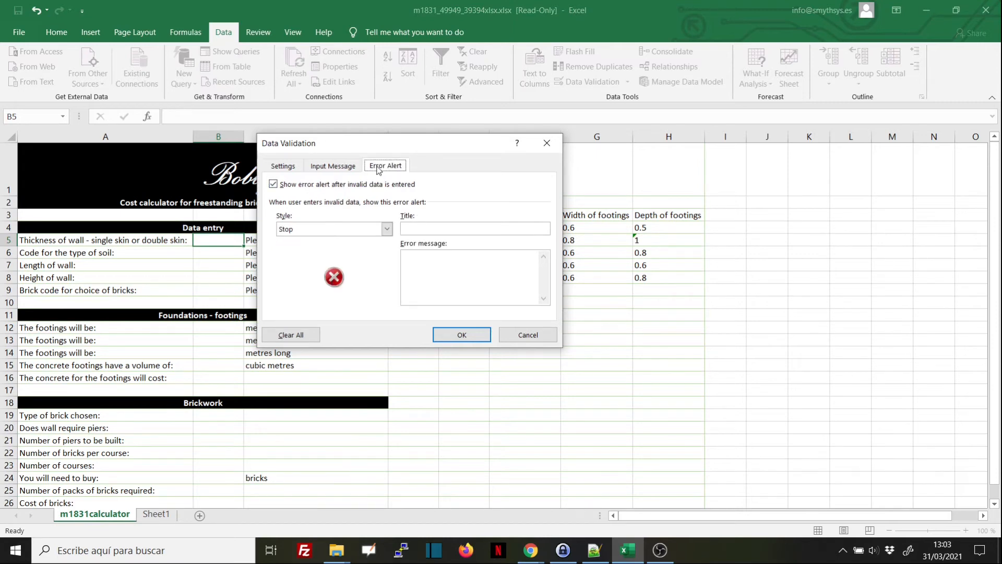
left_click(333, 166)
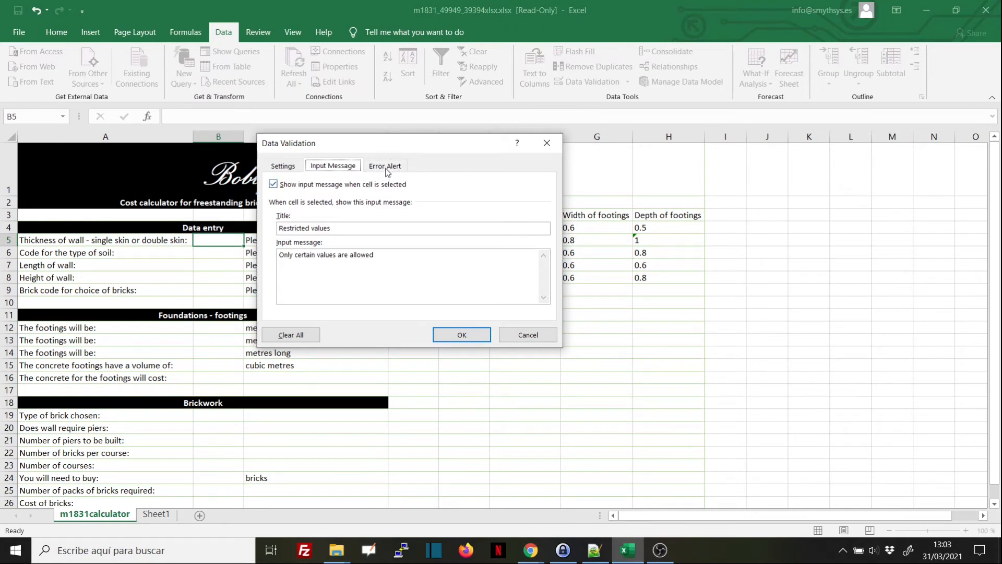
left_click(385, 165)
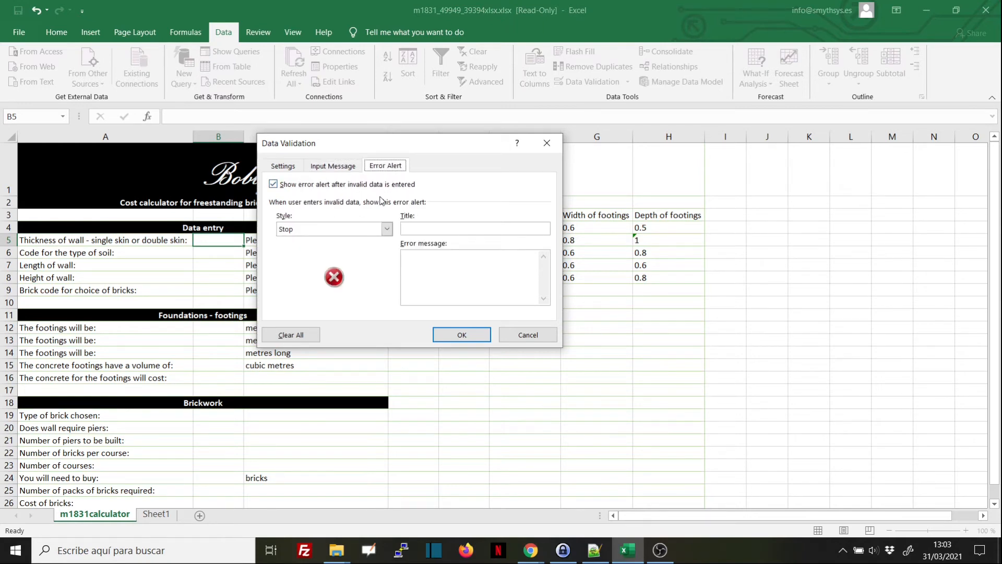
mouse_move(385, 202)
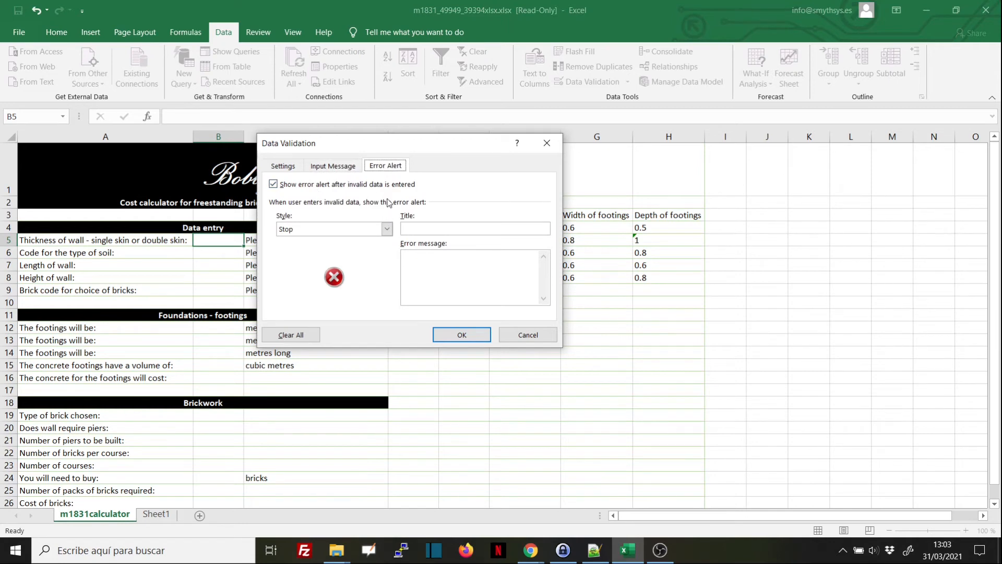
mouse_move(309, 243)
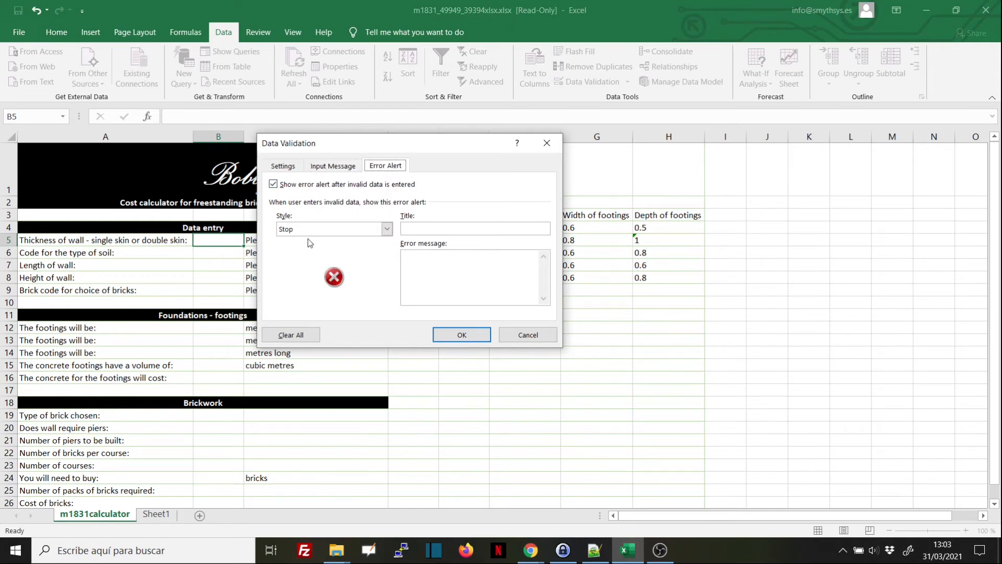
left_click(475, 229)
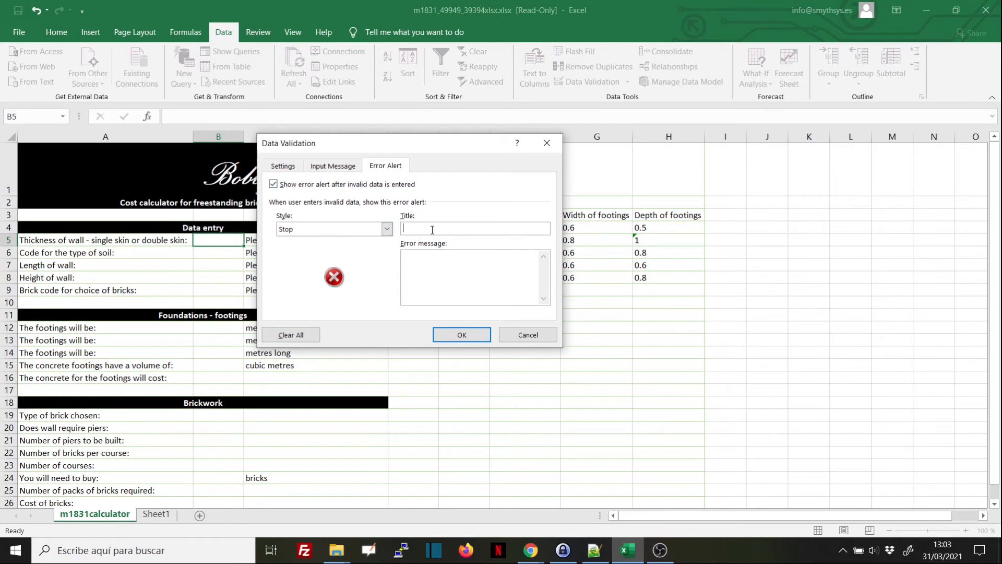
type("Error message")
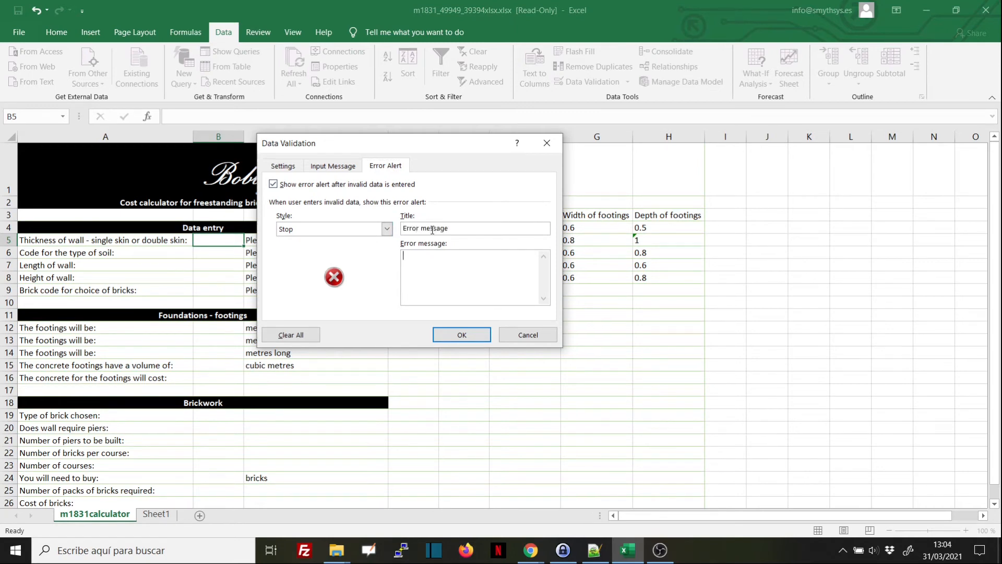
Set the alert text 'Only the following values are allowed: S,D,s,d' and apply the validation.
type("Only")
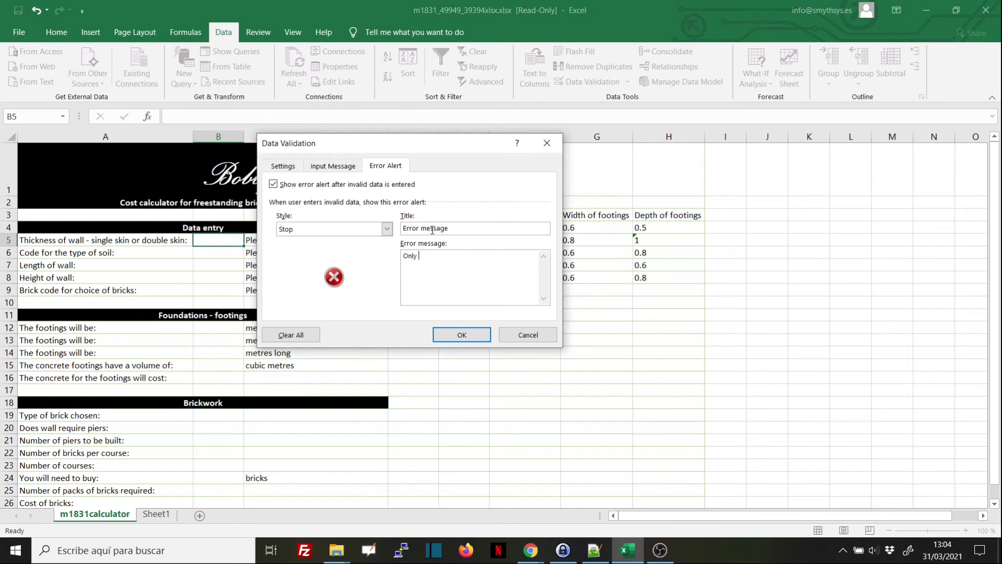
type("v")
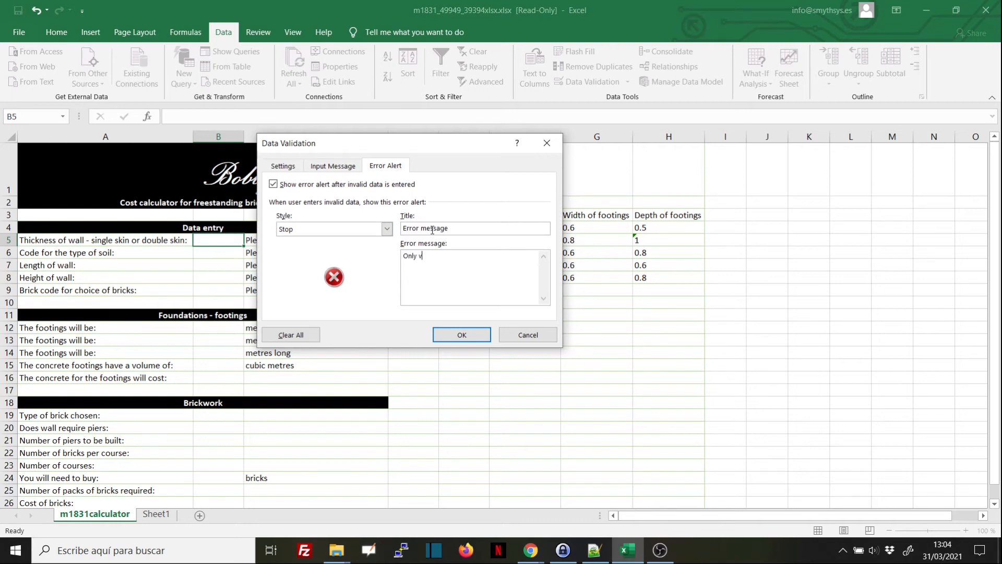
type("the following")
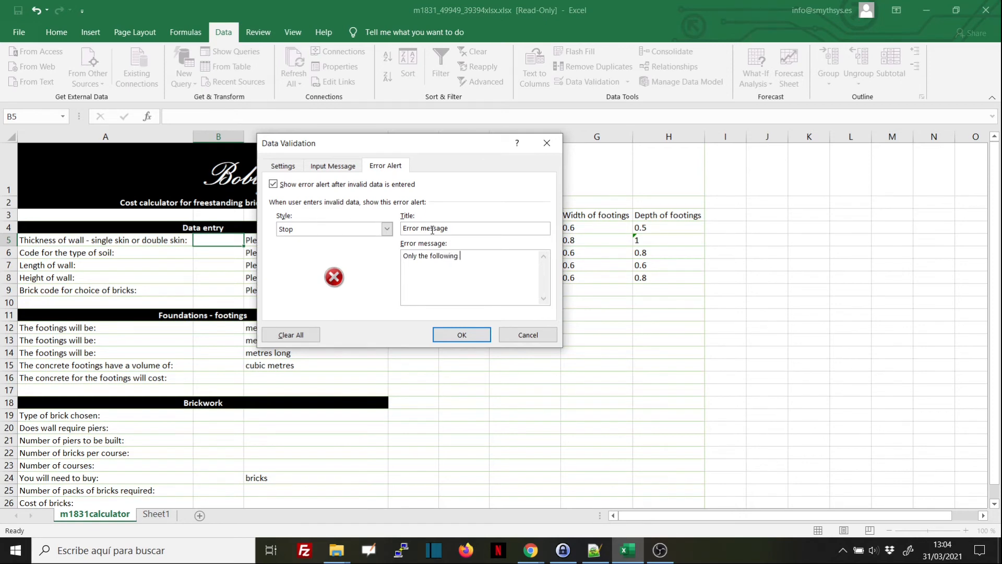
type("values are allo")
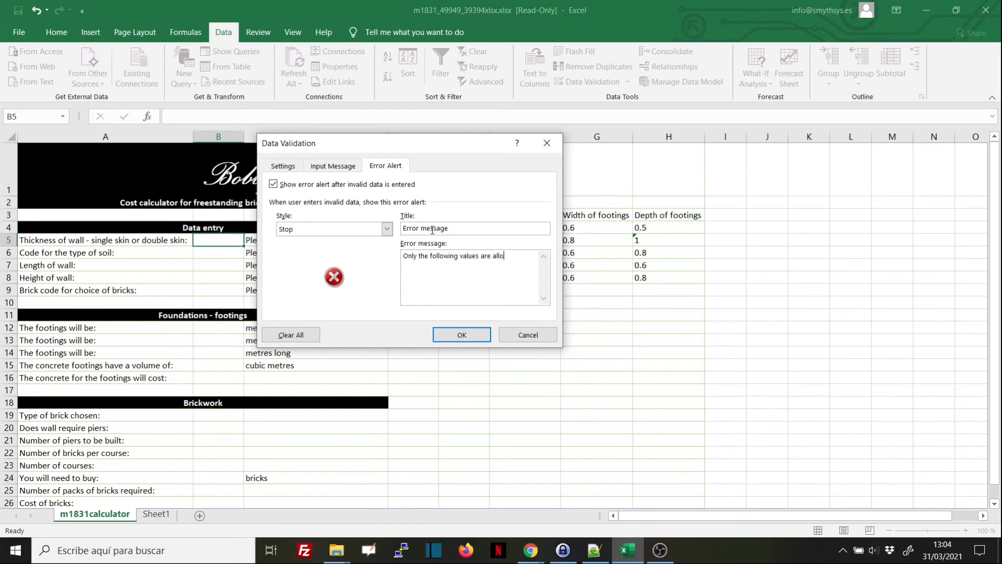
type("wed: S,D,s,d")
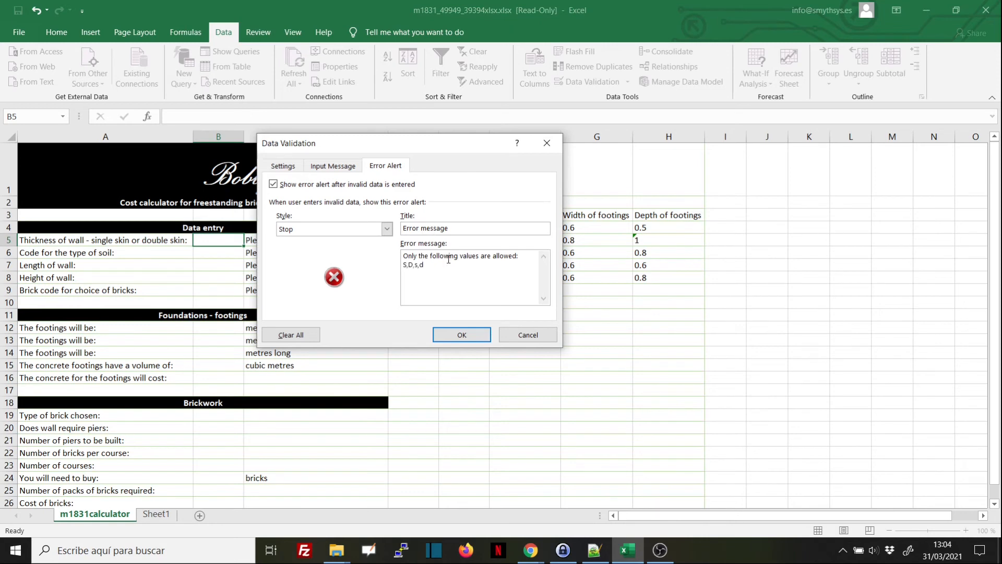
left_click(527, 334)
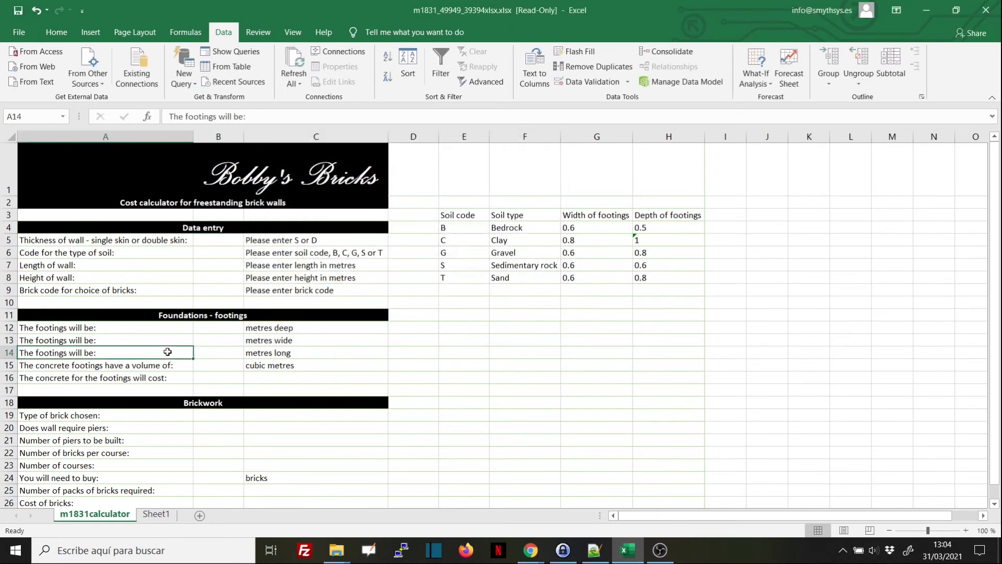
Select B5 and pick D from its S, D, s, d dropdown.
left_click(218, 239)
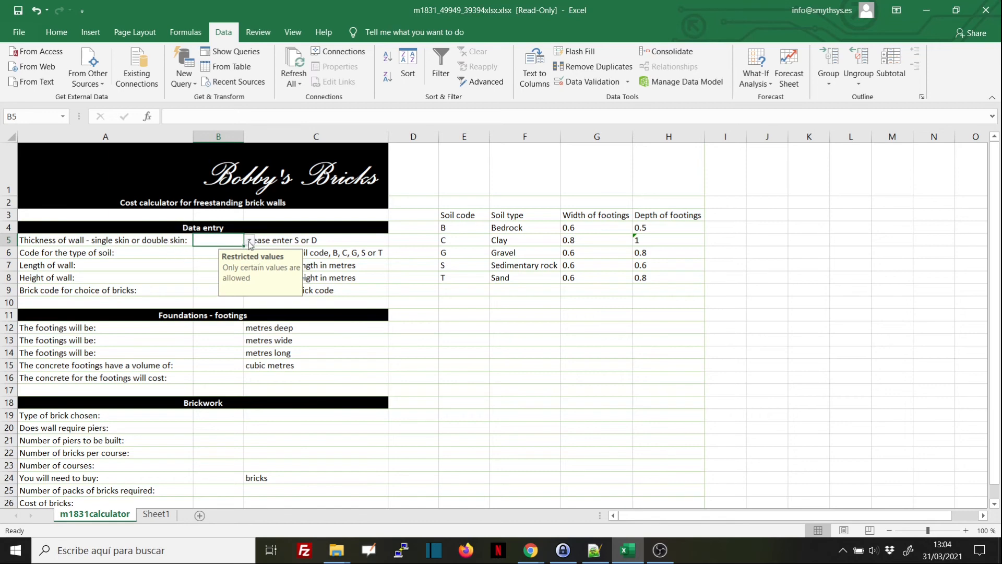
left_click(248, 240)
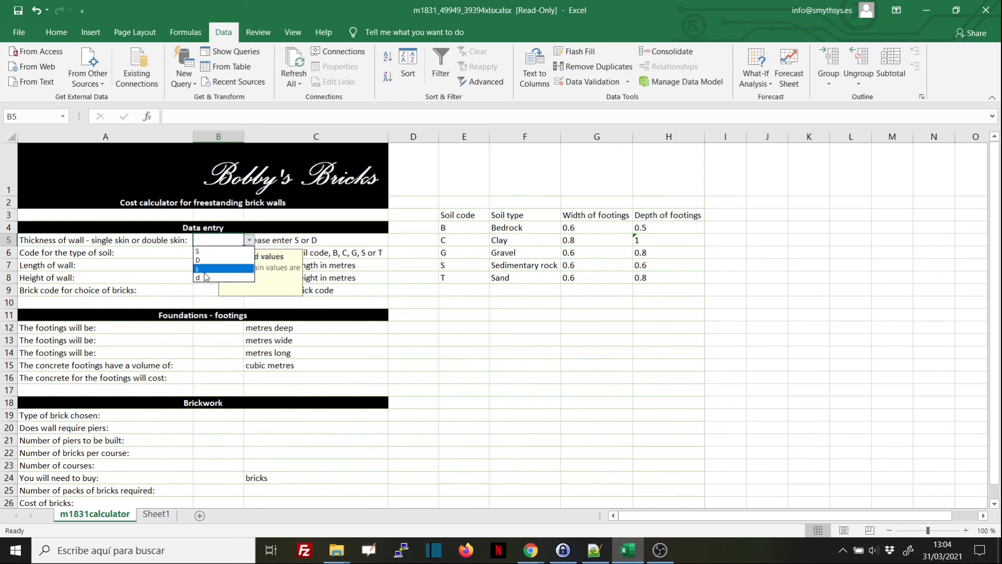
left_click(198, 259)
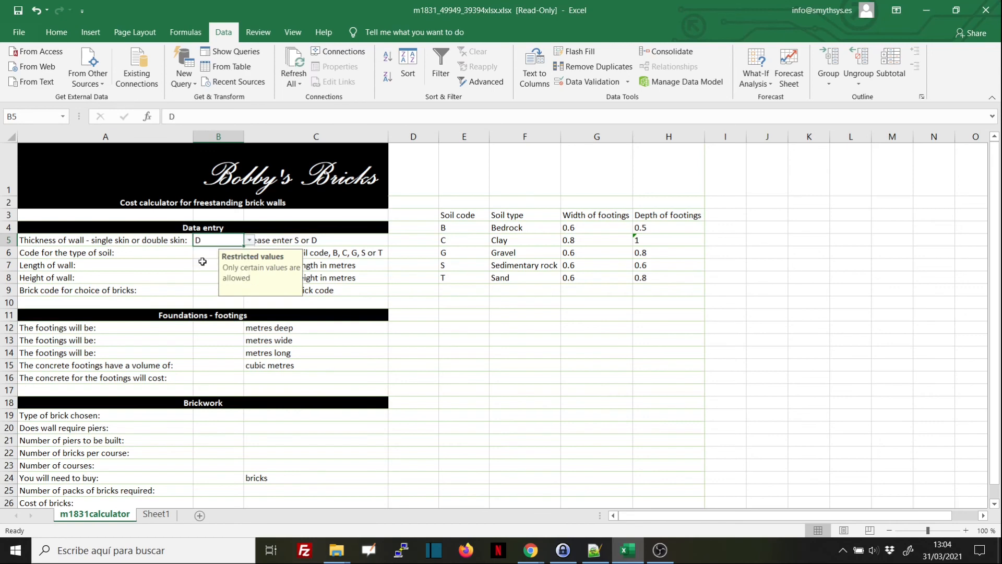
Try entering 'g' in B5, see it rejected, cancel, and move to B9.
left_click(218, 277)
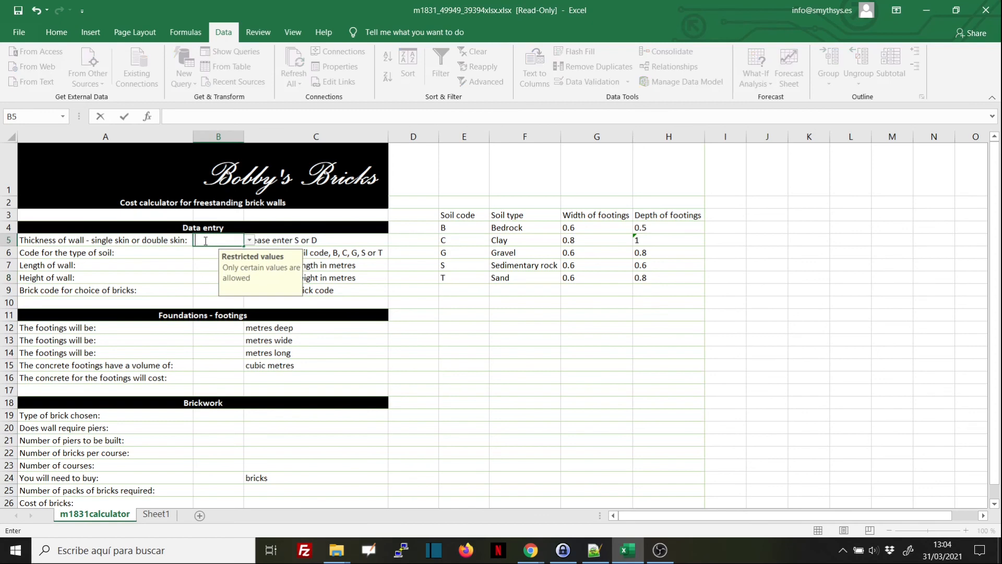
type("g")
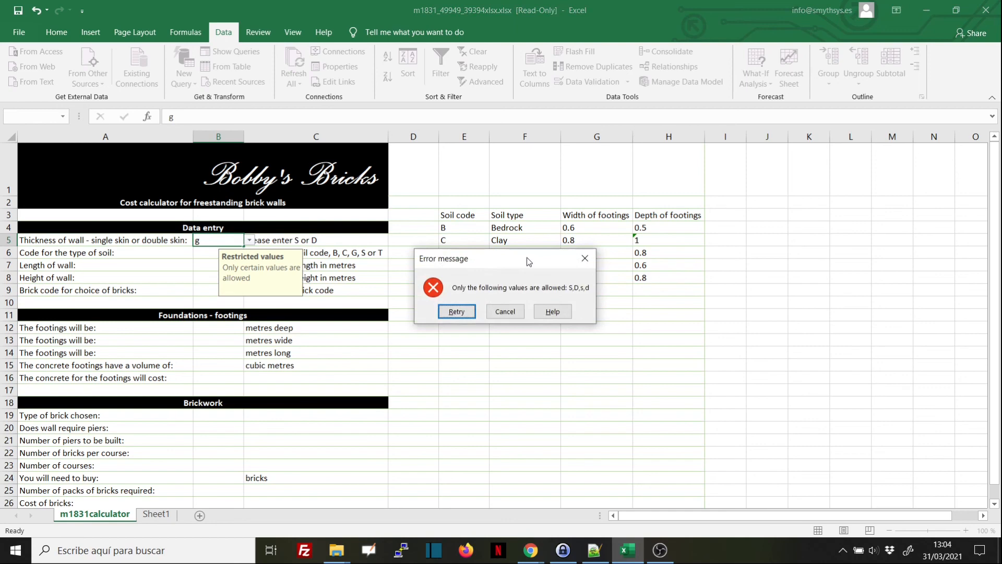
left_click(455, 313)
type("D")
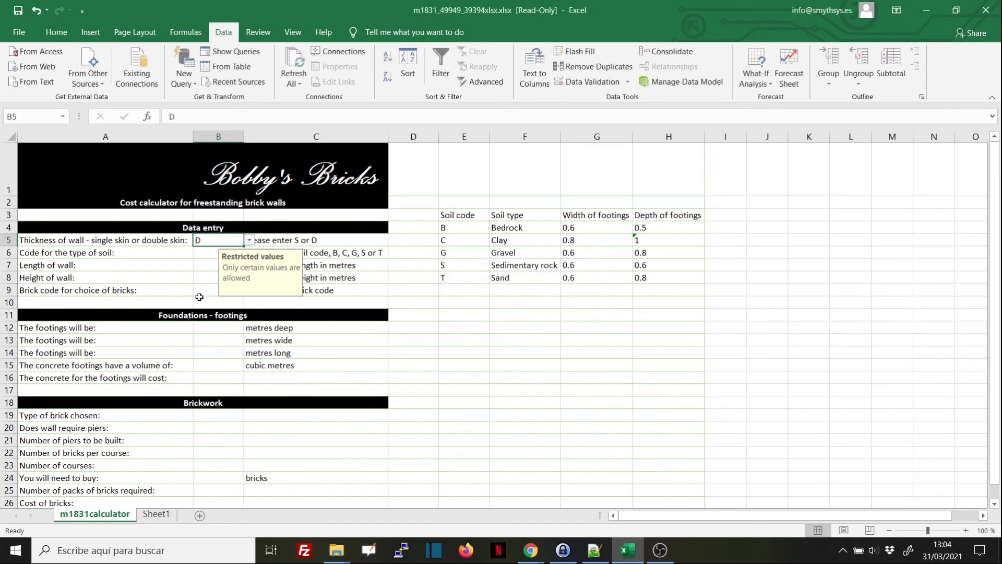
left_click(218, 290)
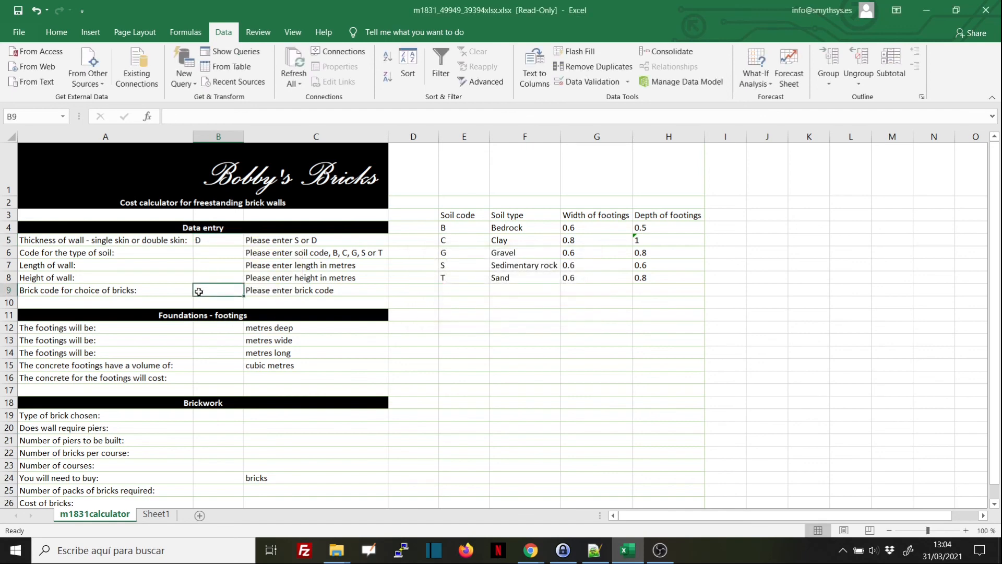